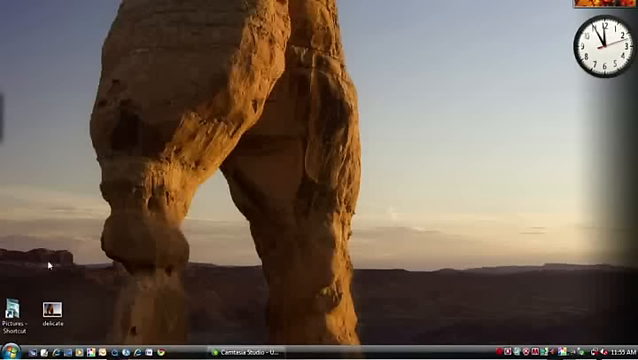
# Locate the Wacom Tablet program group under Start > All Programs.
pyautogui.click(10, 352)
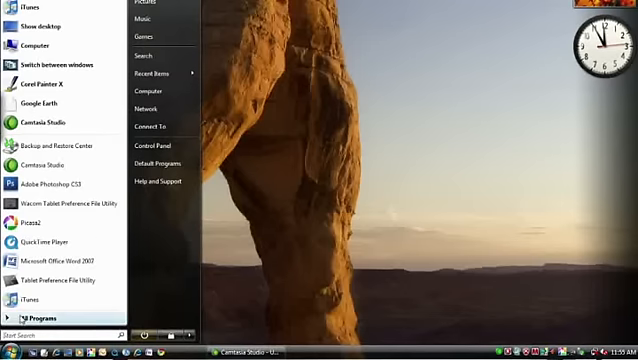
pyautogui.click(42, 320)
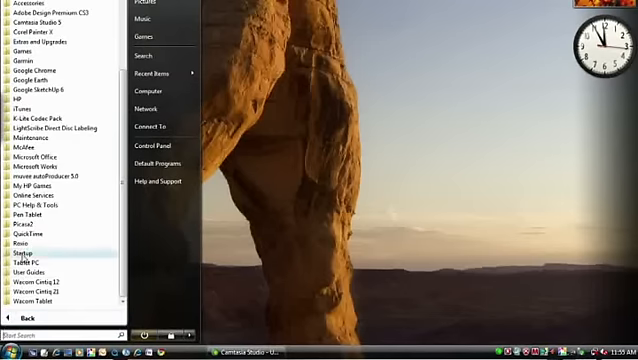
pyautogui.click(30, 216)
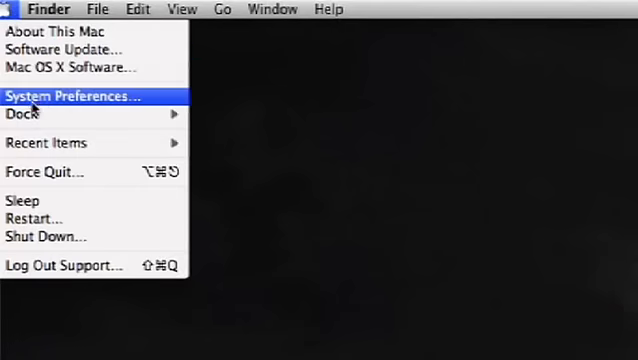
# Launch the Pen Tablet pane from Mac System Preferences.
pyautogui.click(70, 96)
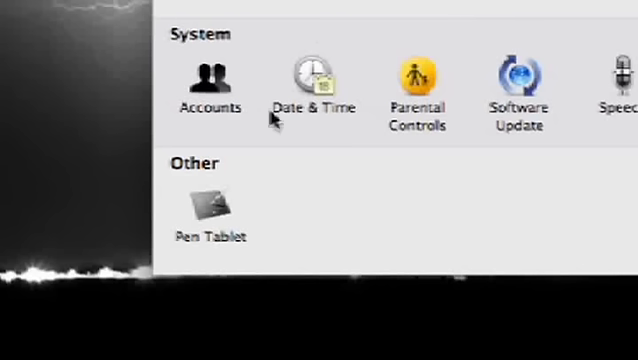
pyautogui.doubleClick(210, 200)
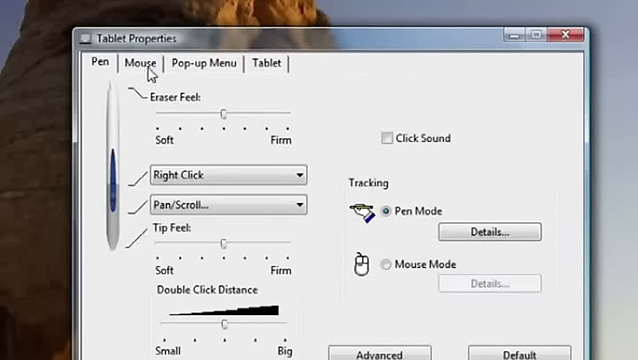
pyautogui.moveTo(220, 76)
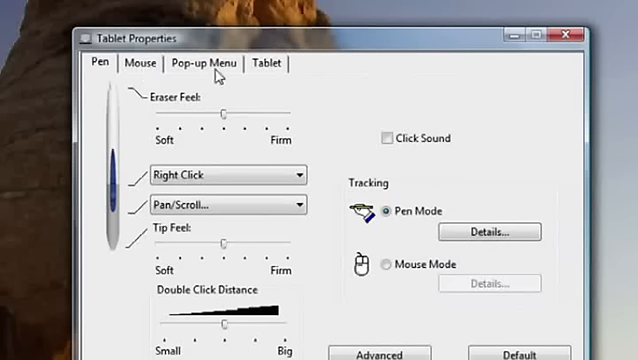
pyautogui.moveTo(268, 80)
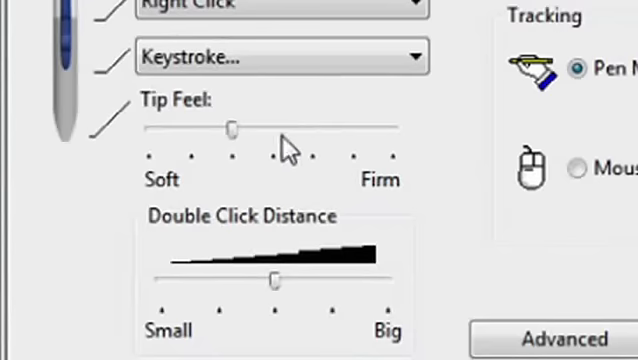
# Adjust the Tip Feel slider and the Double Click Distance slider for the pen.
pyautogui.moveTo(232, 128); pyautogui.dragTo(190, 130)
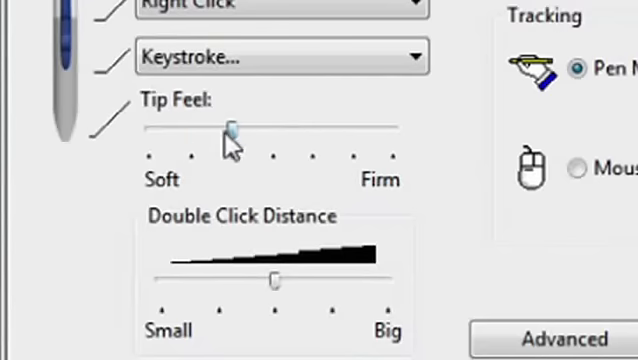
pyautogui.scroll(-3)
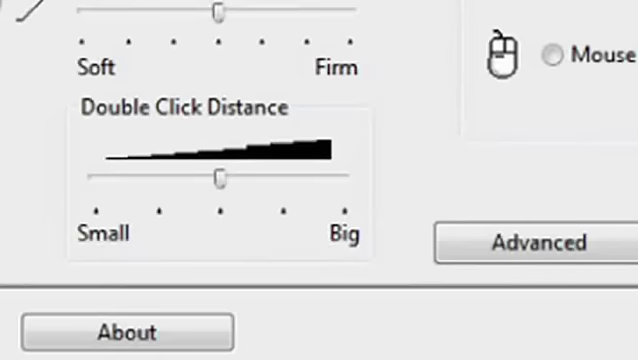
pyautogui.moveTo(220, 178)
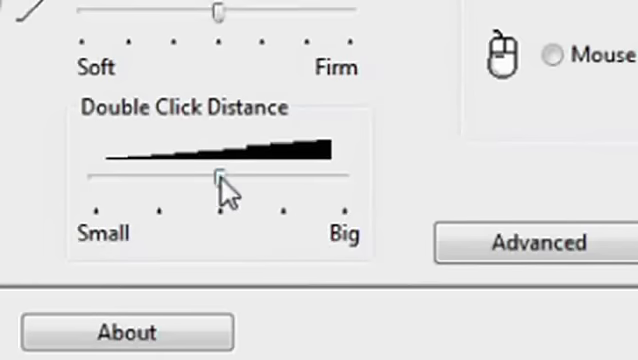
pyautogui.moveTo(220, 176); pyautogui.dragTo(280, 176)
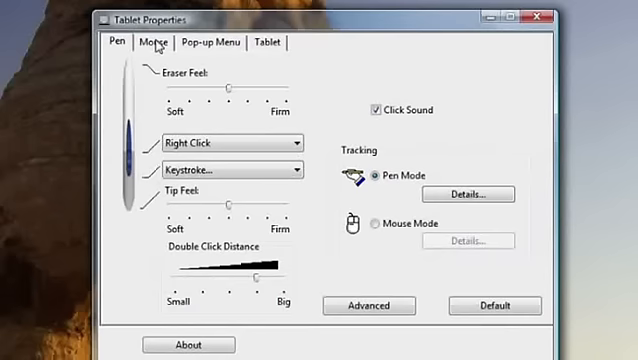
# On the Mouse settings, try Pen Mode tracking and return it to Mouse Mode.
pyautogui.click(150, 44)
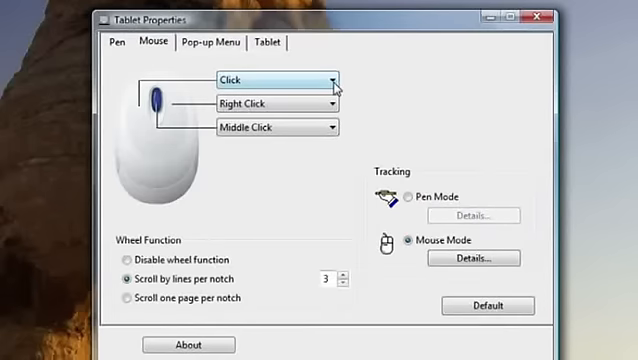
pyautogui.click(330, 80)
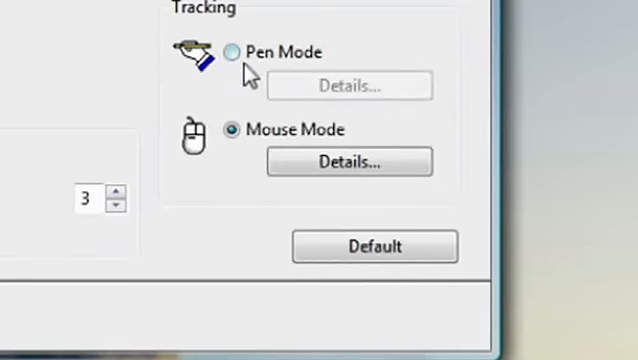
pyautogui.click(232, 52)
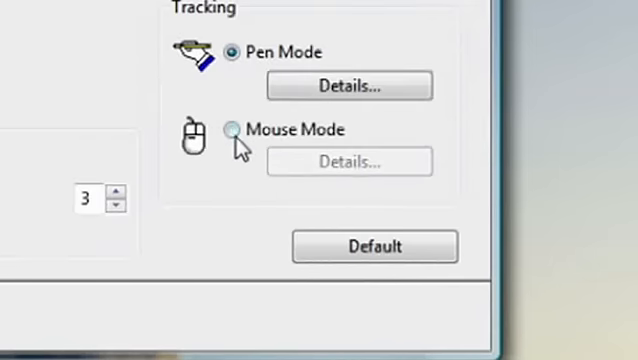
pyautogui.click(232, 128)
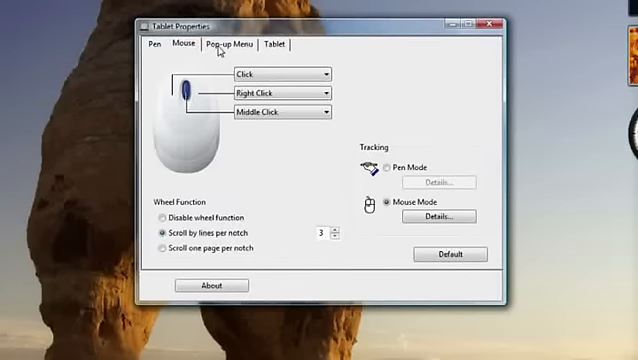
# Add Chess.exe as a Run Application entry in the pop-up menu.
pyautogui.click(228, 44)
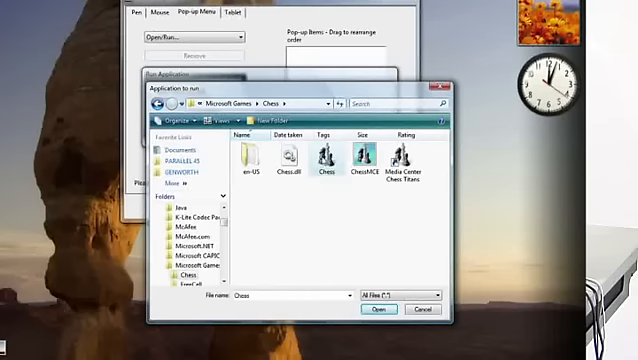
pyautogui.click(374, 308)
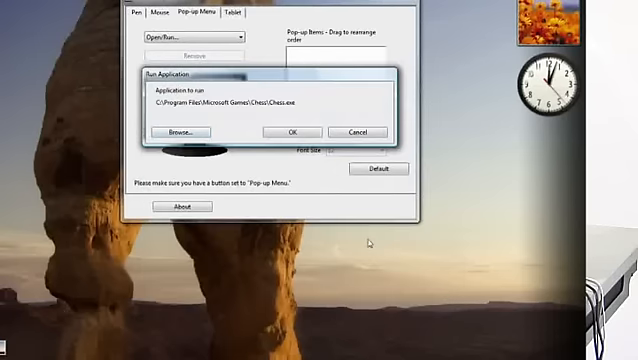
pyautogui.click(292, 132)
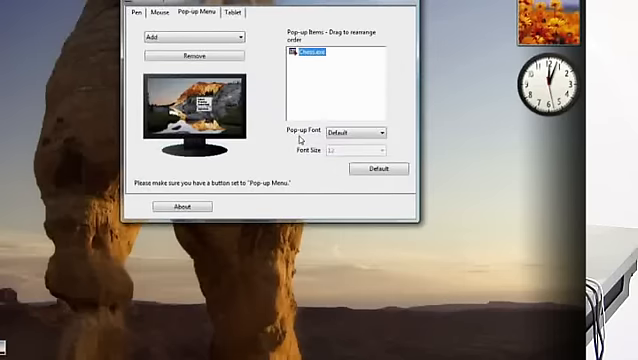
# Show the Tablet settings with the upper-left ExpressKey left on Back.
pyautogui.click(286, 40)
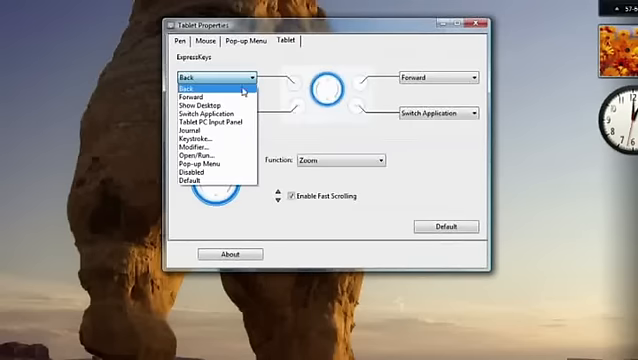
pyautogui.click(210, 160)
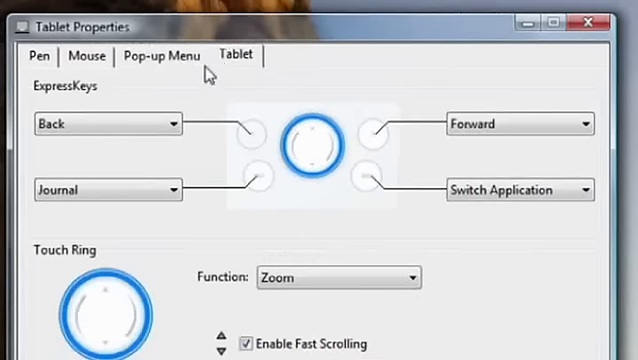
pyautogui.moveTo(236, 68)
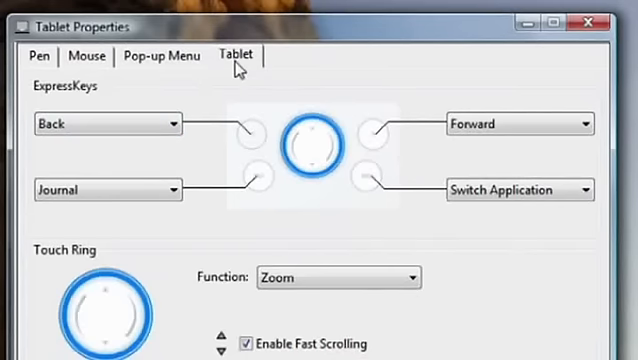
pyautogui.click(178, 124)
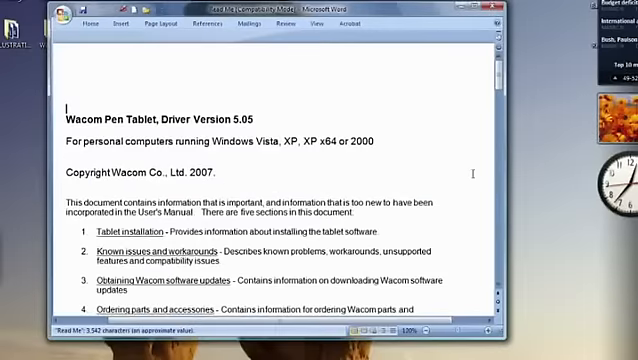
# Scroll down through the Wacom Pen Tablet 5.05 readme in Word.
pyautogui.scroll(-3)
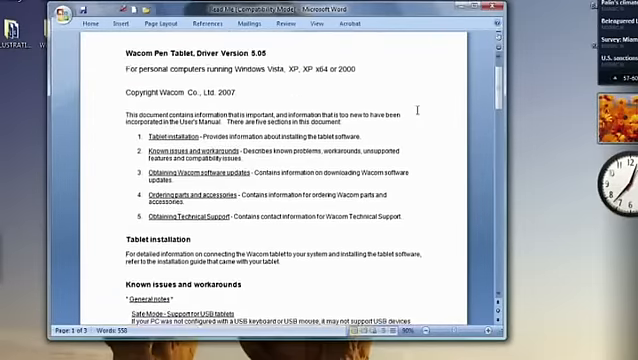
pyautogui.scroll(-3)
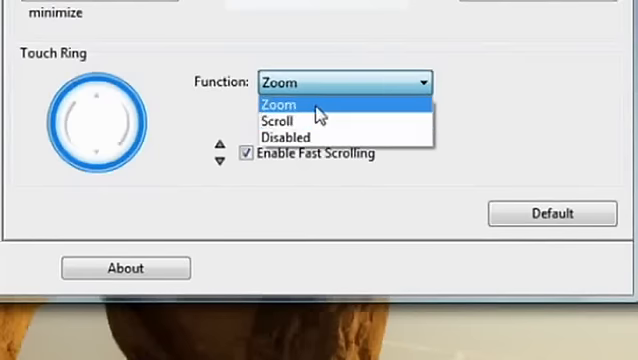
# Keep the touch ring function set to Zoom.
pyautogui.click(276, 104)
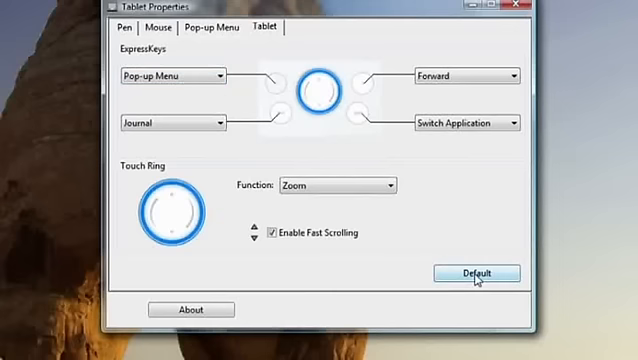